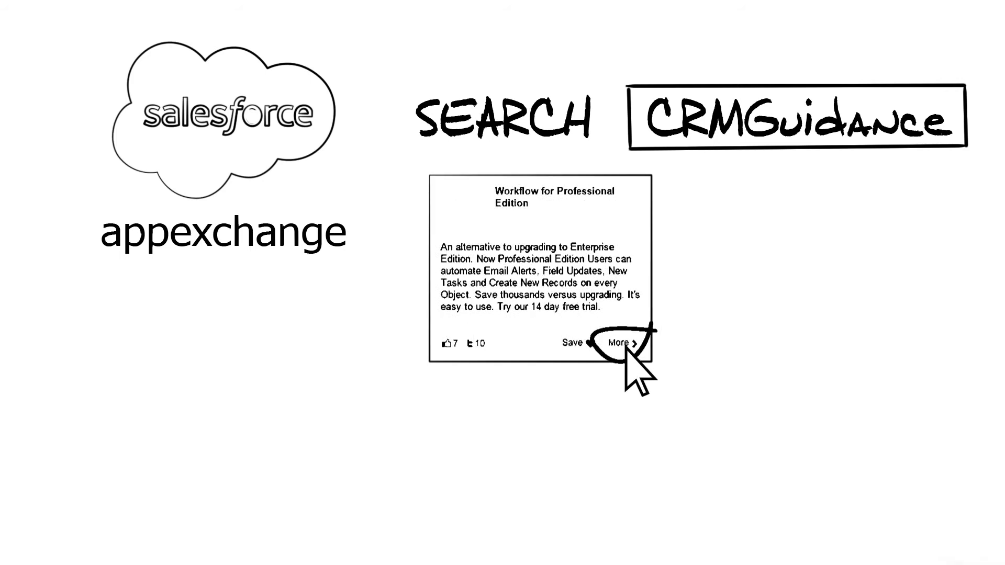
pyautogui.click(620, 342)
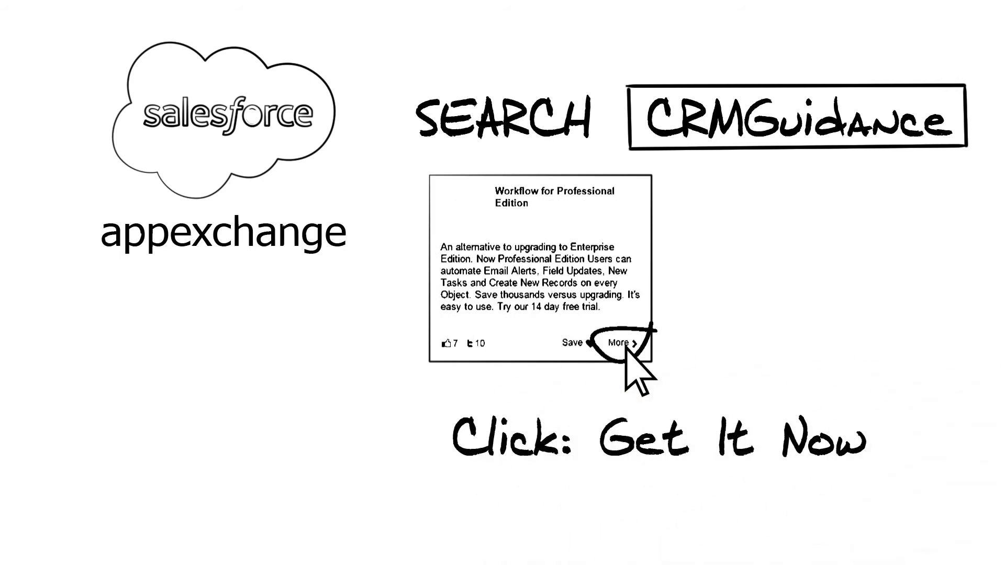